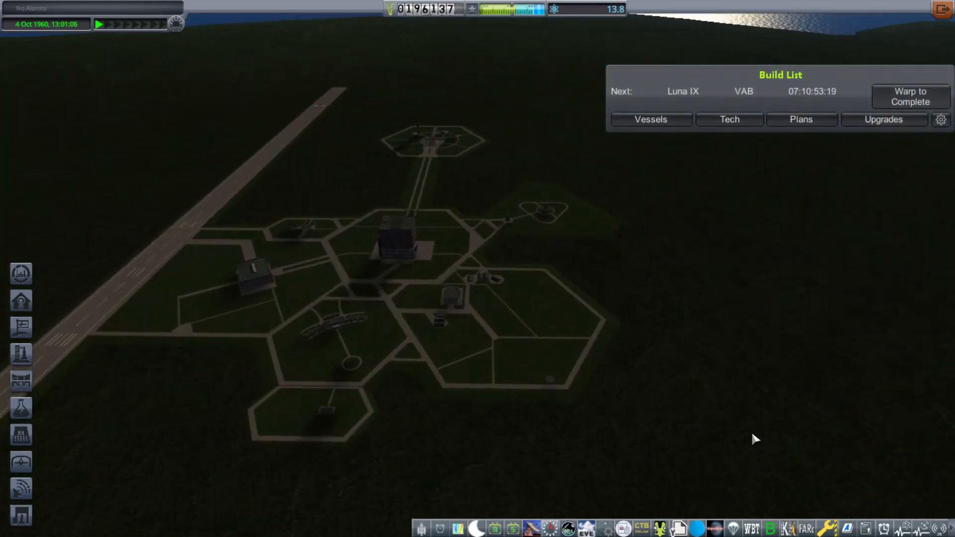
mouse_move(507, 283)
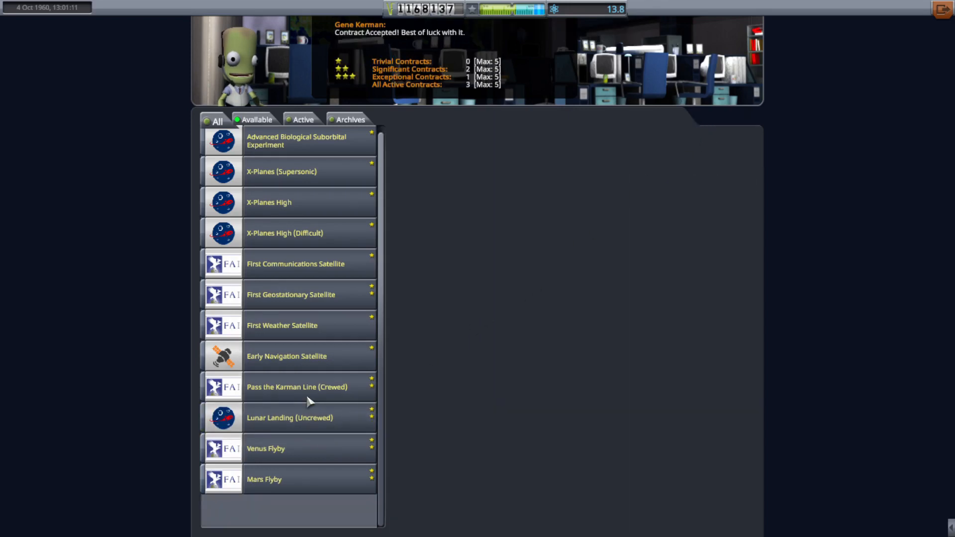
Step: Accept the Pass the Karman Line (Crewed) and Venus Flyby contracts in Mission Control
click(298, 387)
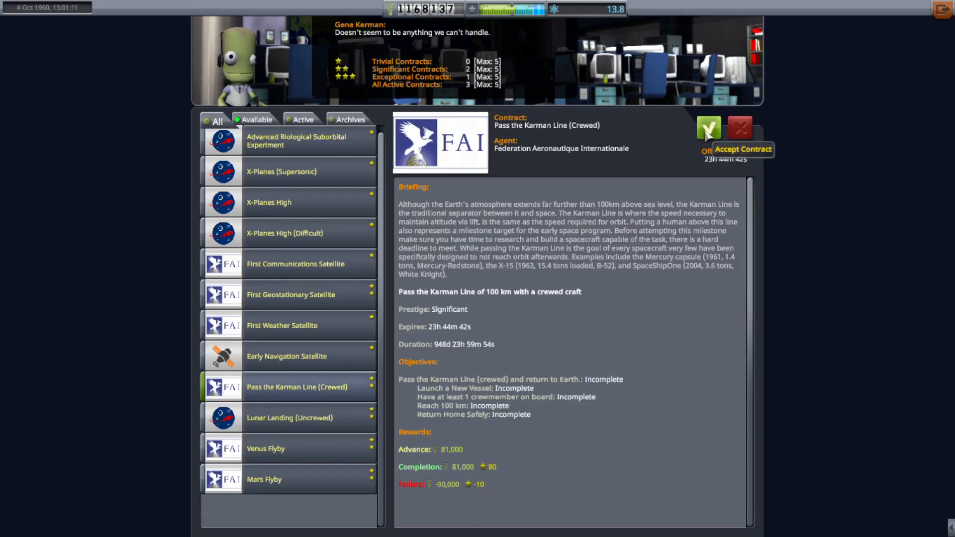
click(709, 131)
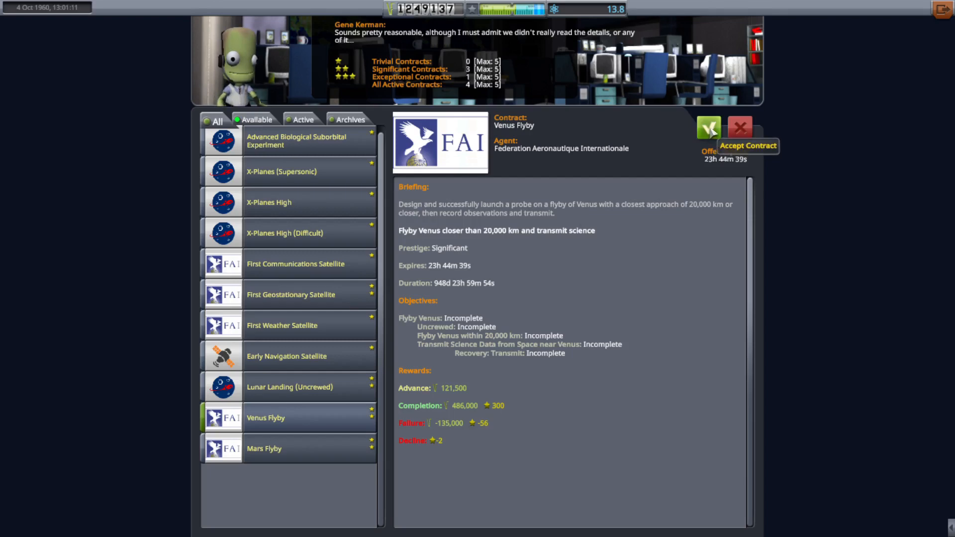
mouse_move(709, 130)
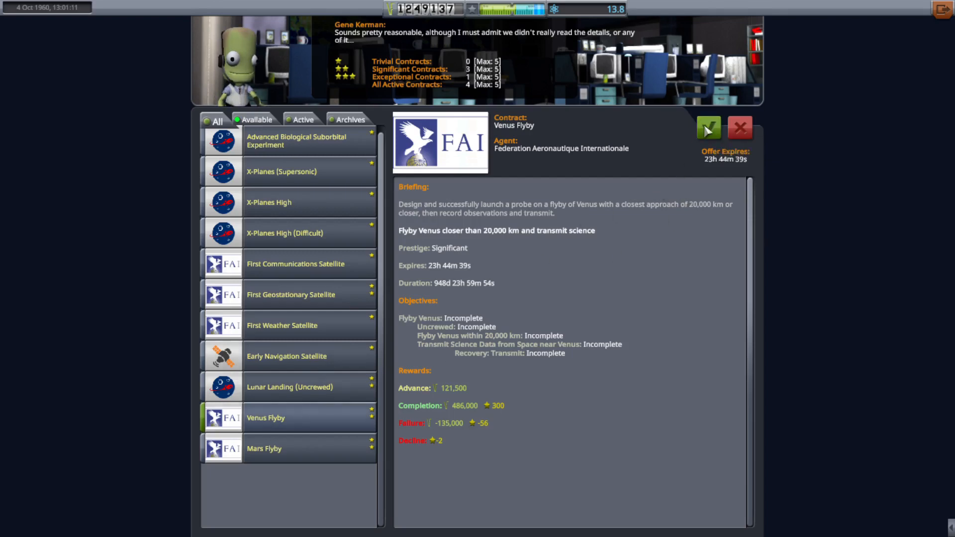
click(709, 127)
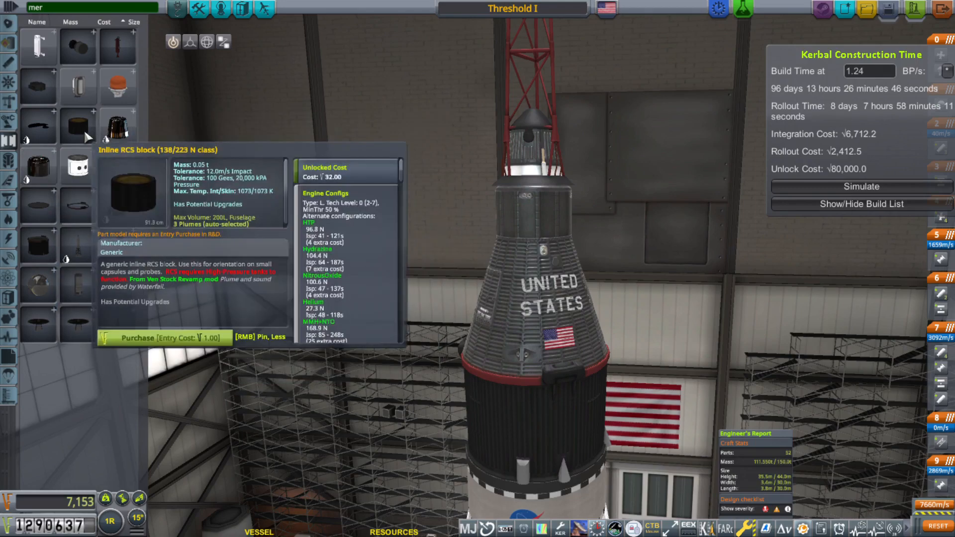
mouse_move(36, 123)
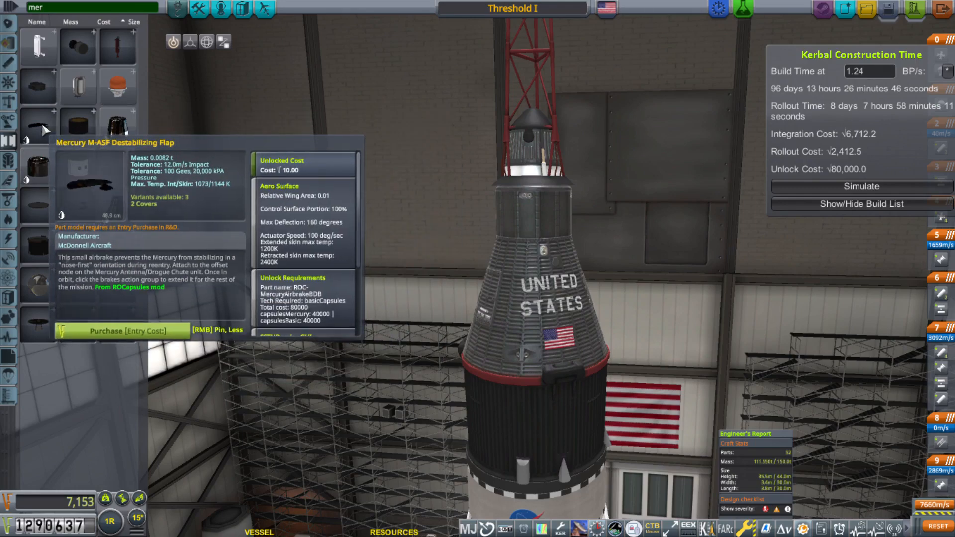